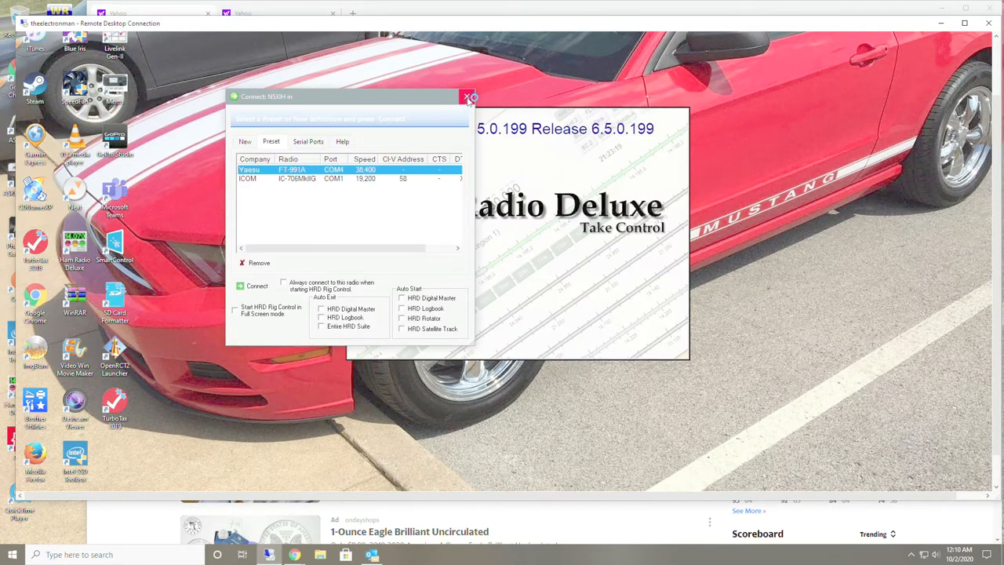
mouse_move(468, 97)
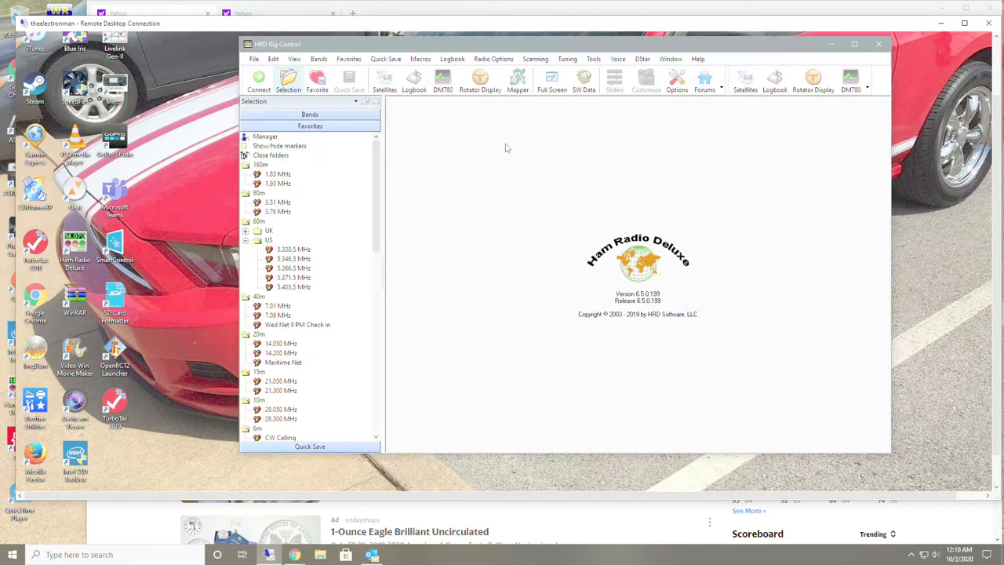
mouse_move(594, 129)
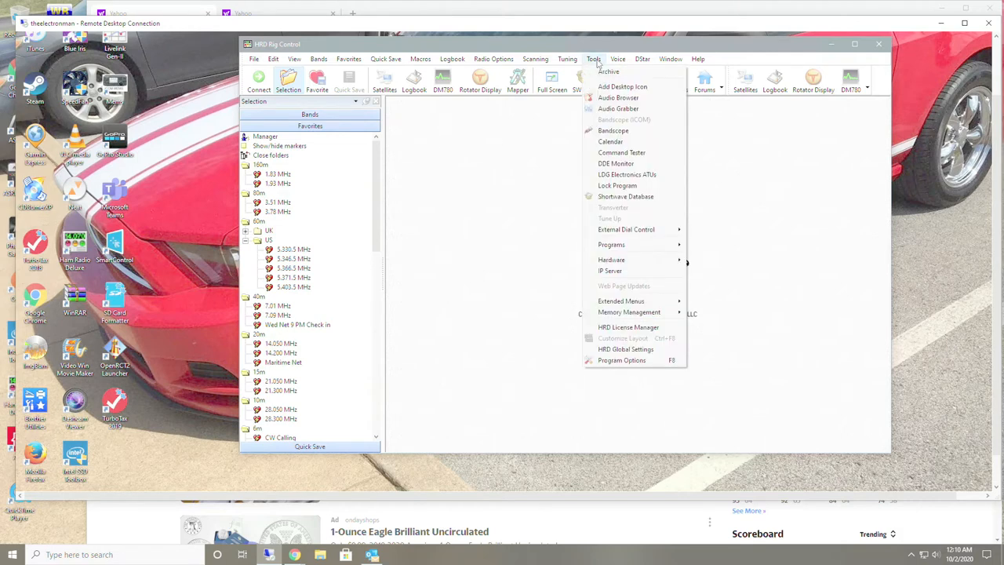
Step: Create a new HRDBackup folder on C: via Archive's Browse To and accept it as destination
left_click(609, 71)
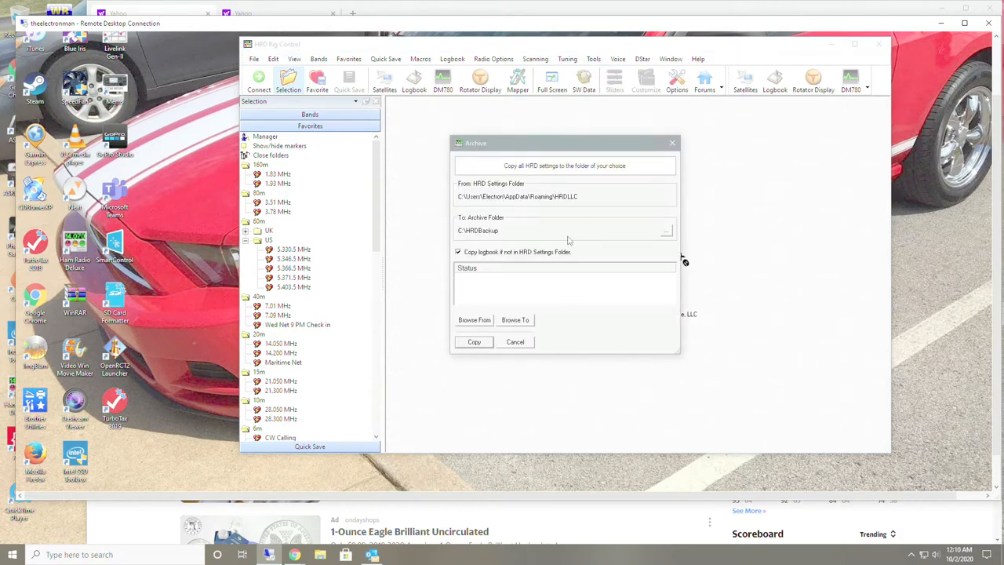
mouse_move(628, 237)
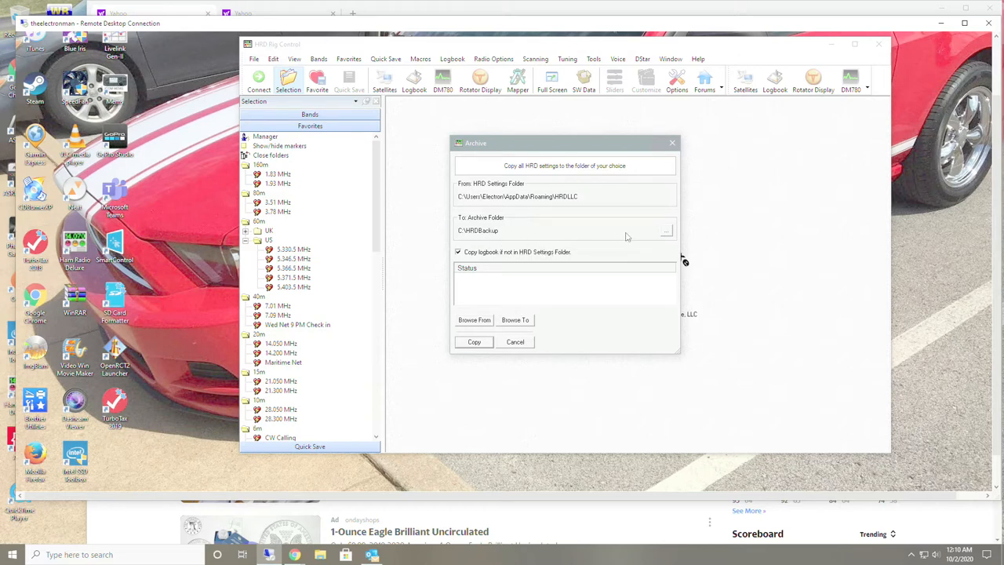
left_click(515, 320)
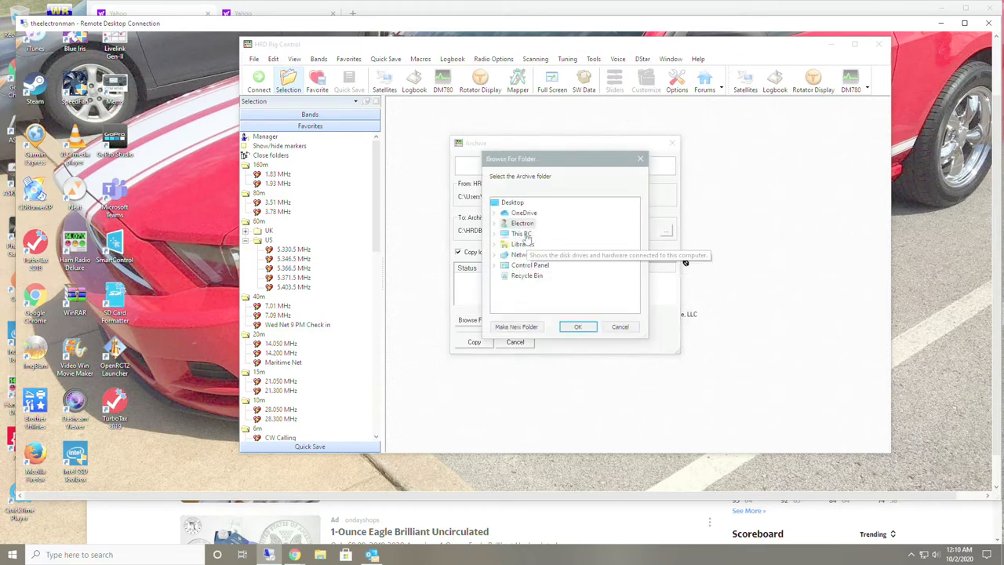
left_click(495, 233)
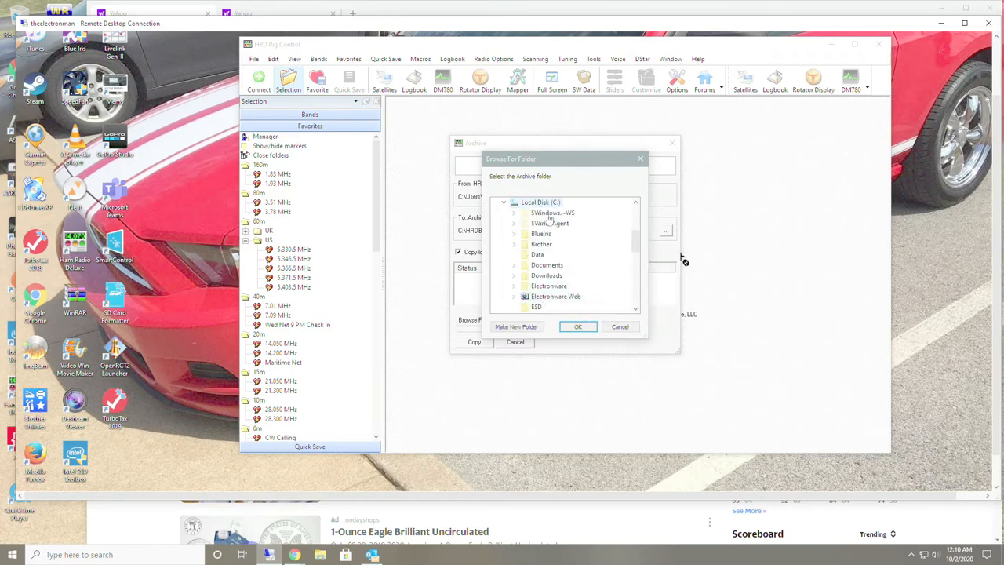
right_click(539, 202)
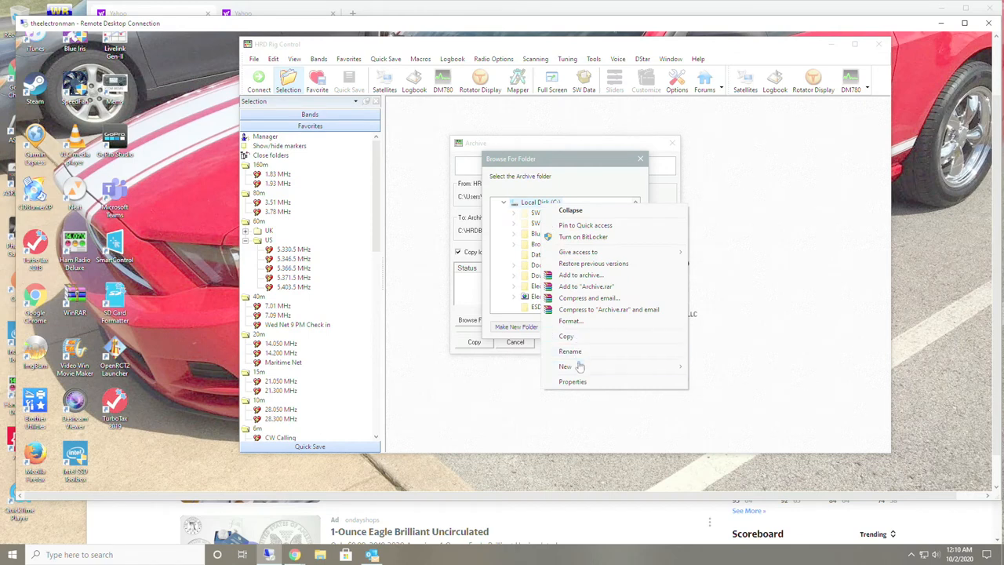
left_click(565, 366)
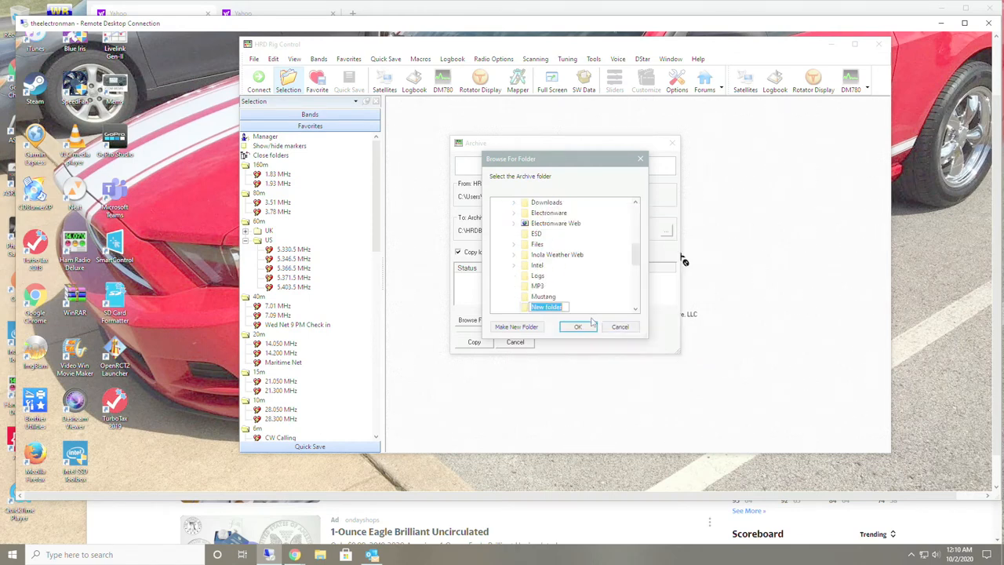
type("HRD")
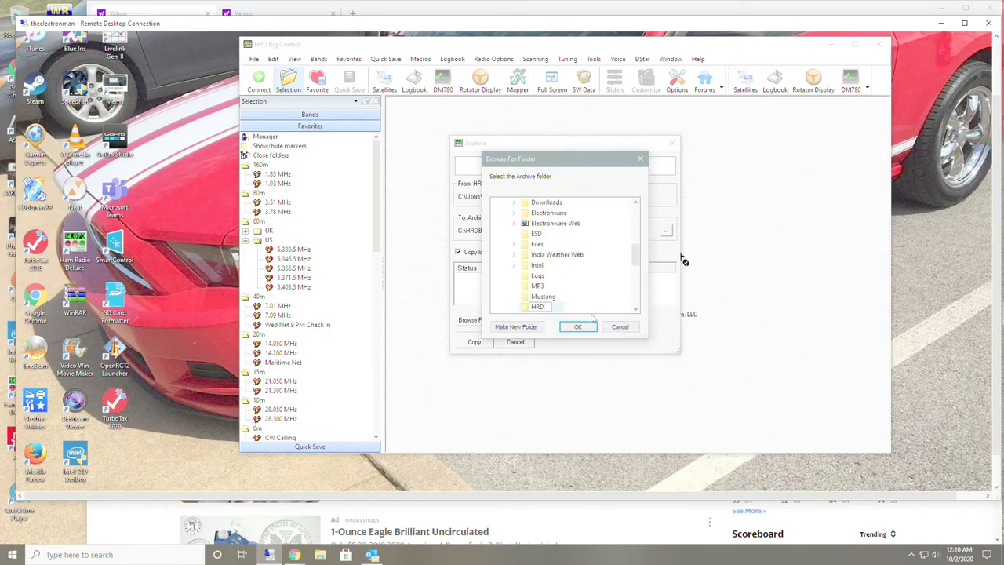
type("Backup")
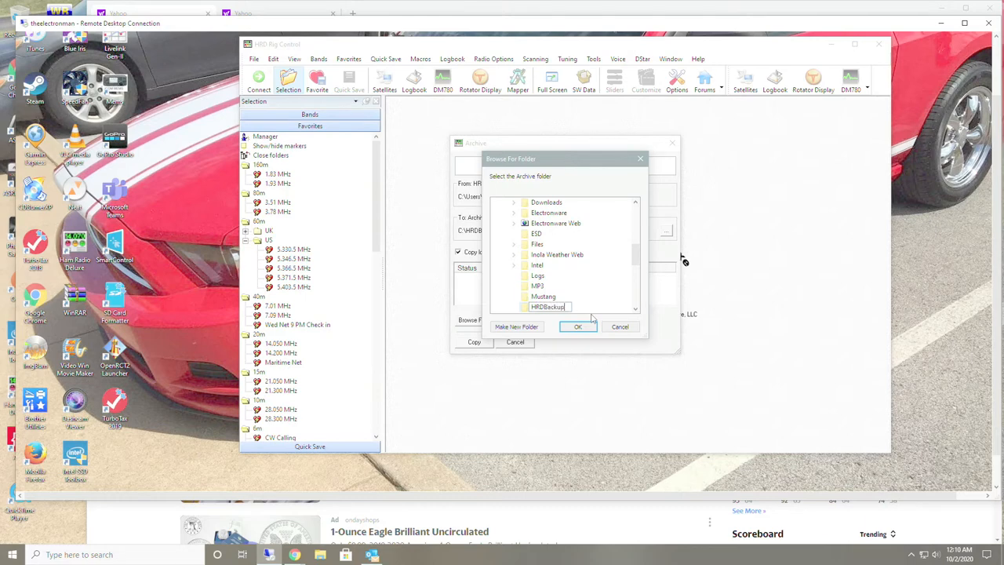
left_click(579, 326)
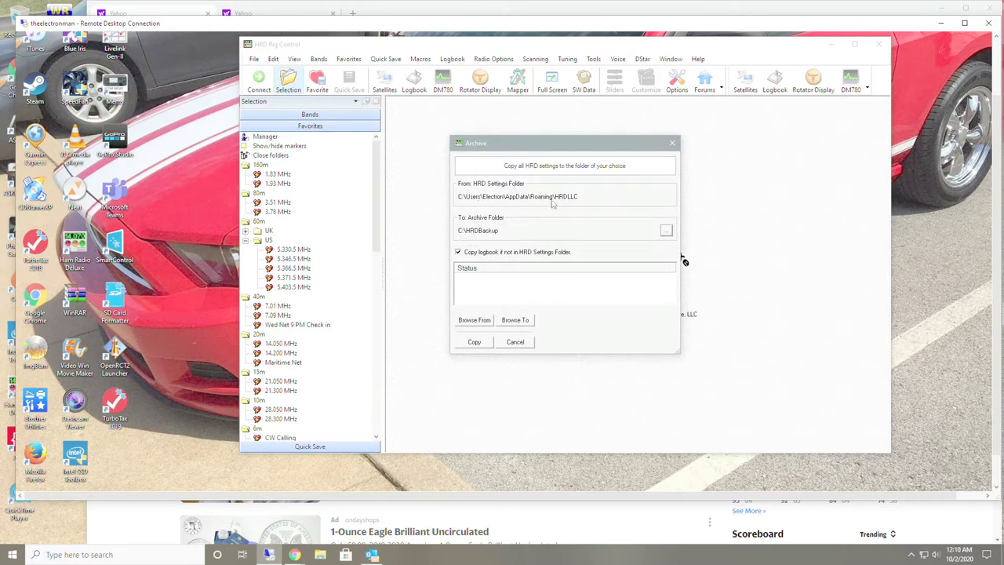
mouse_move(478, 357)
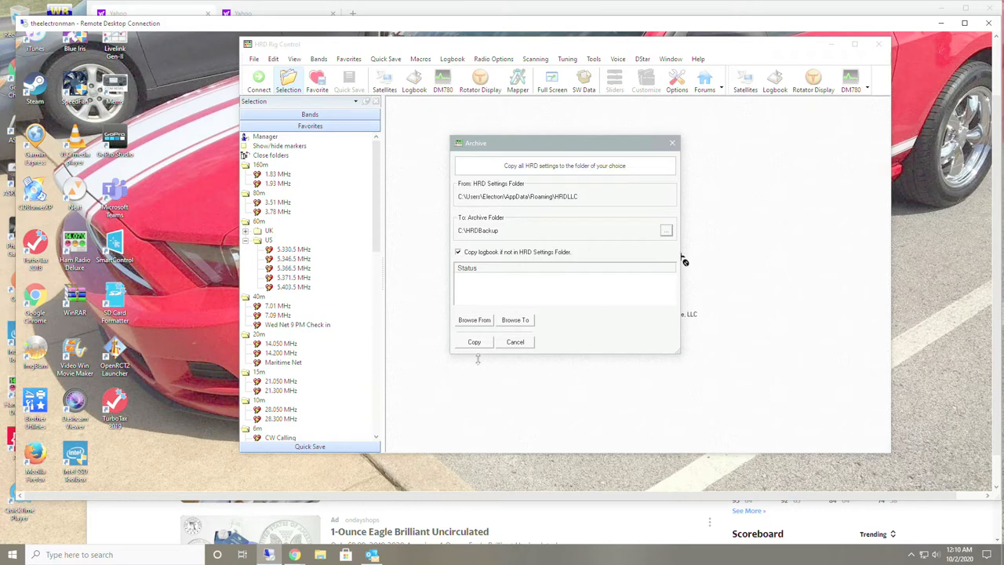
Step: Copy the HRD settings into C:\HRDBackup, approving Registry Editor's permission prompts
left_click(474, 341)
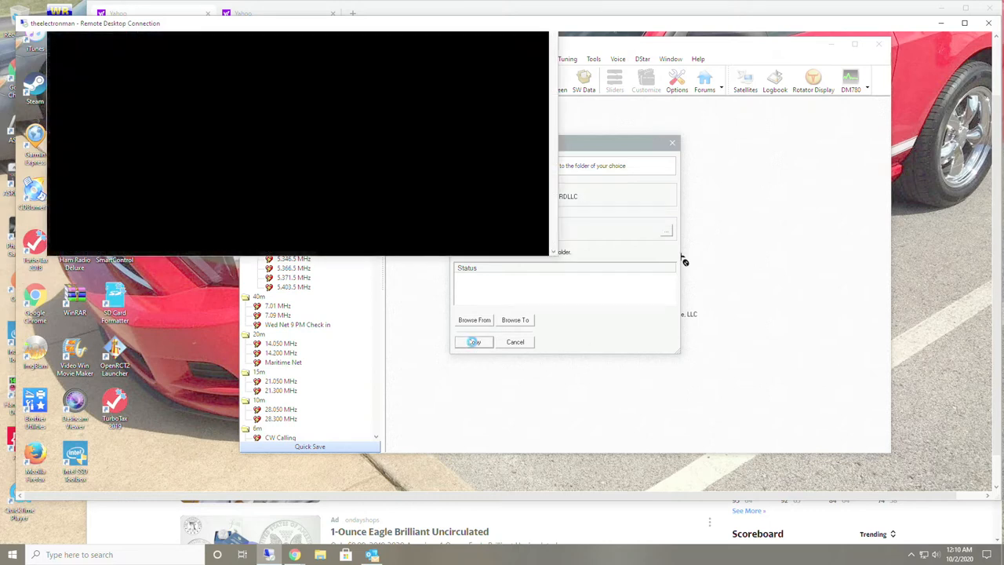
left_click(474, 341)
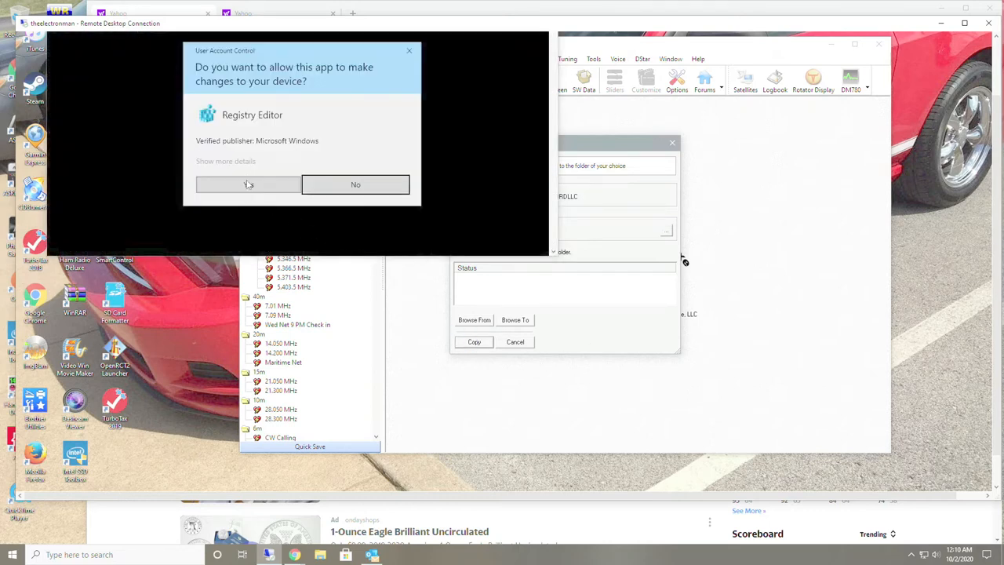
left_click(248, 184)
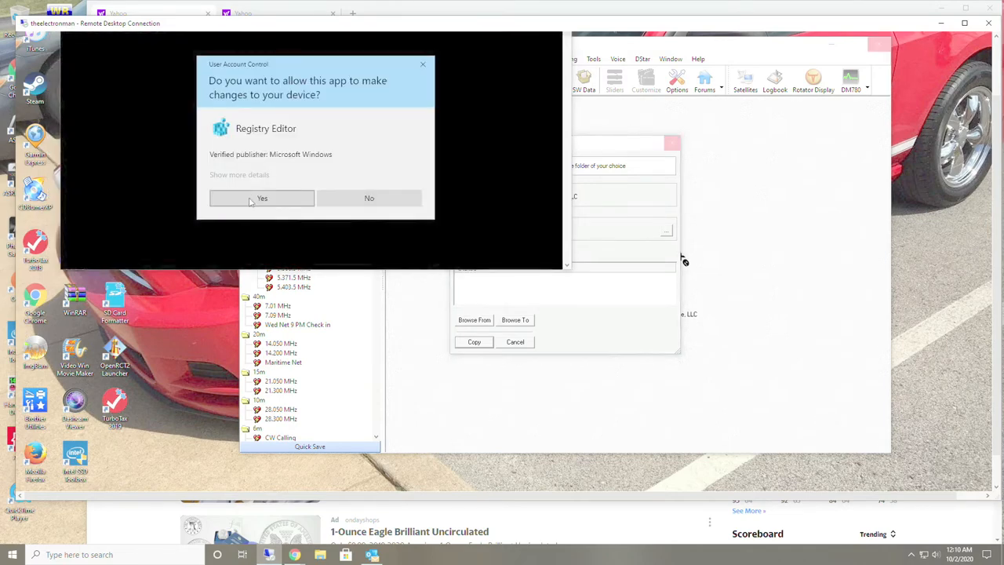
left_click(262, 197)
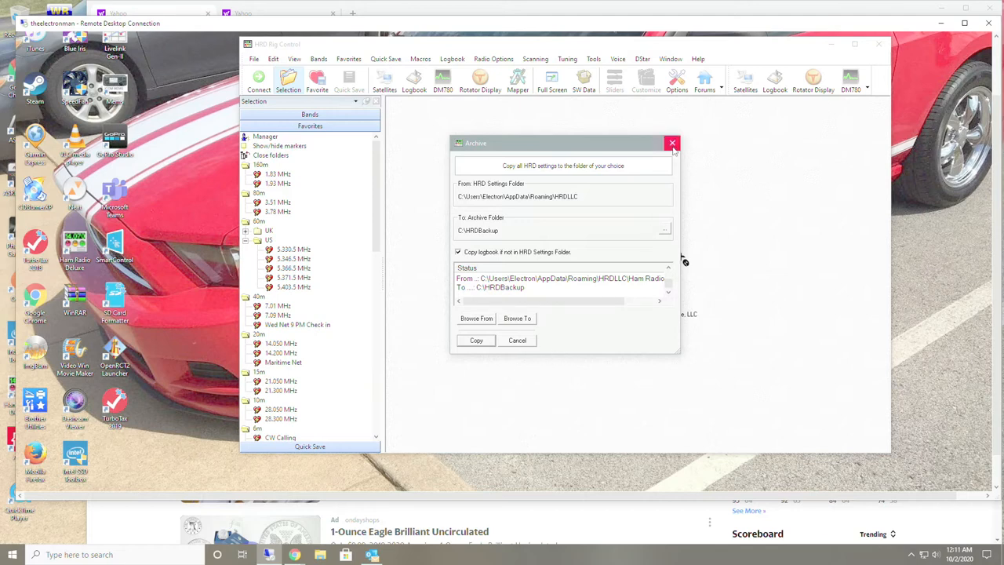
mouse_move(673, 143)
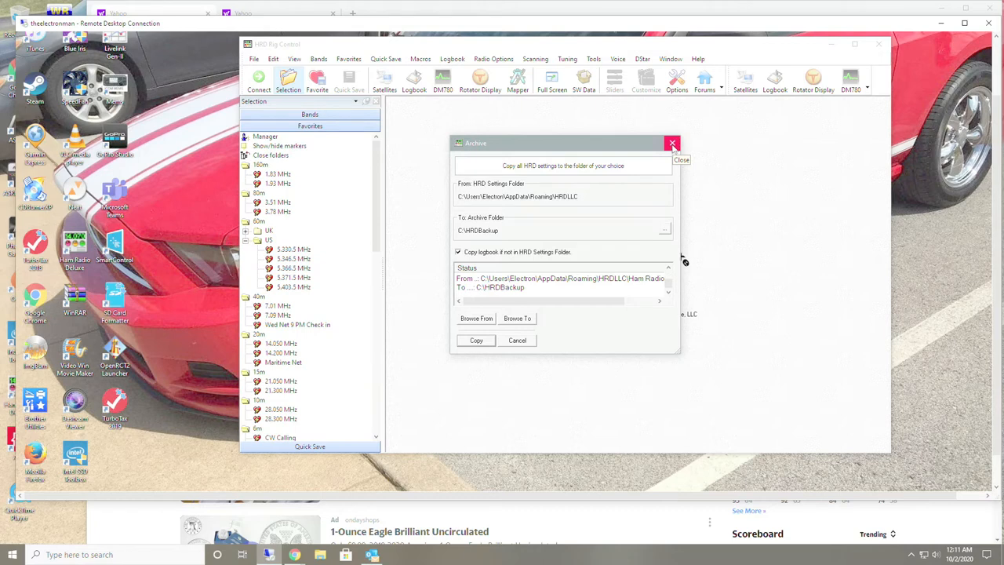
Step: Close the Archive window and bring up a File Explorer window
left_click(672, 142)
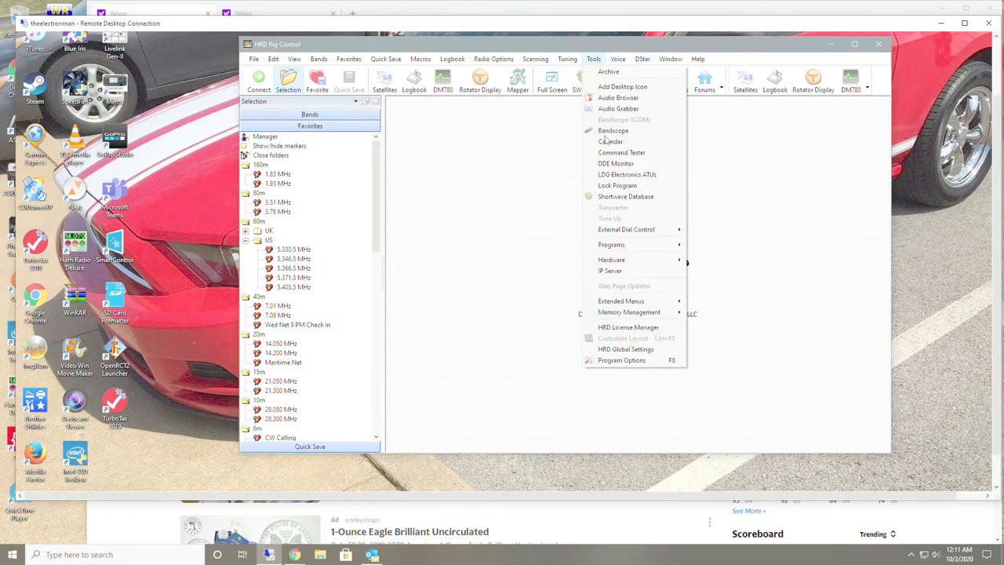
mouse_move(807, 152)
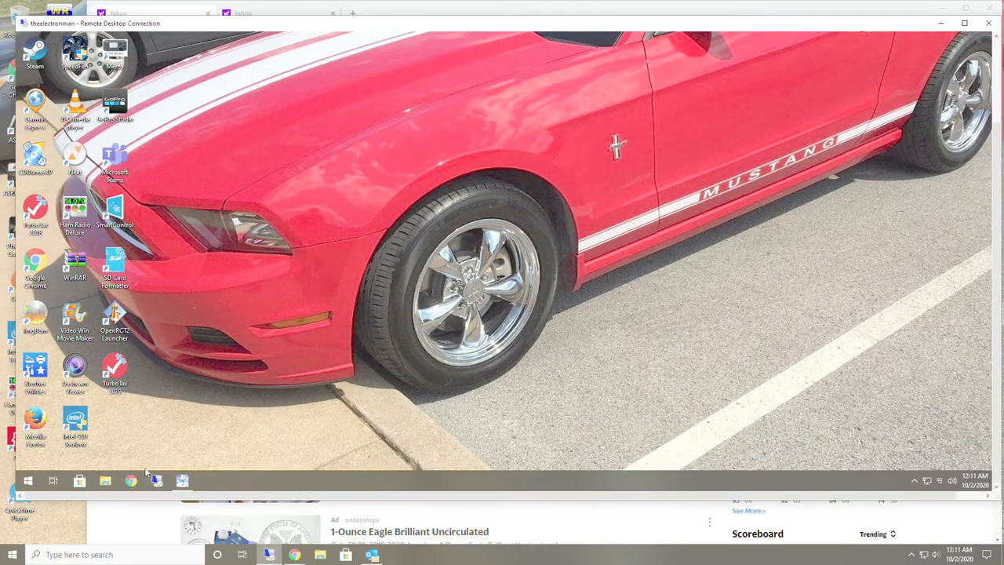
left_click(106, 480)
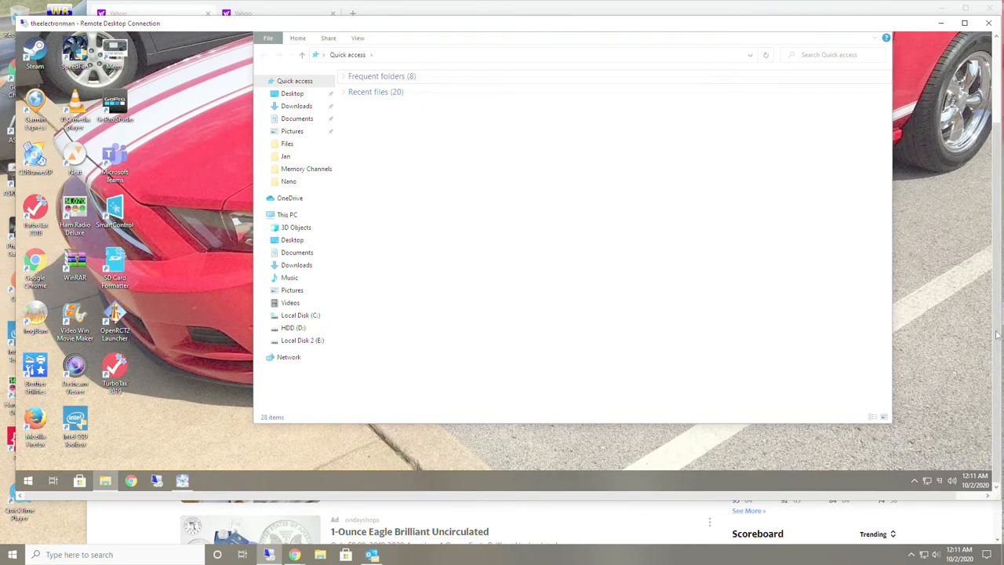
Step: Review C:\HRDBackup's registry value files and HRD folders, then return to Local Disk (C:)
left_click(300, 315)
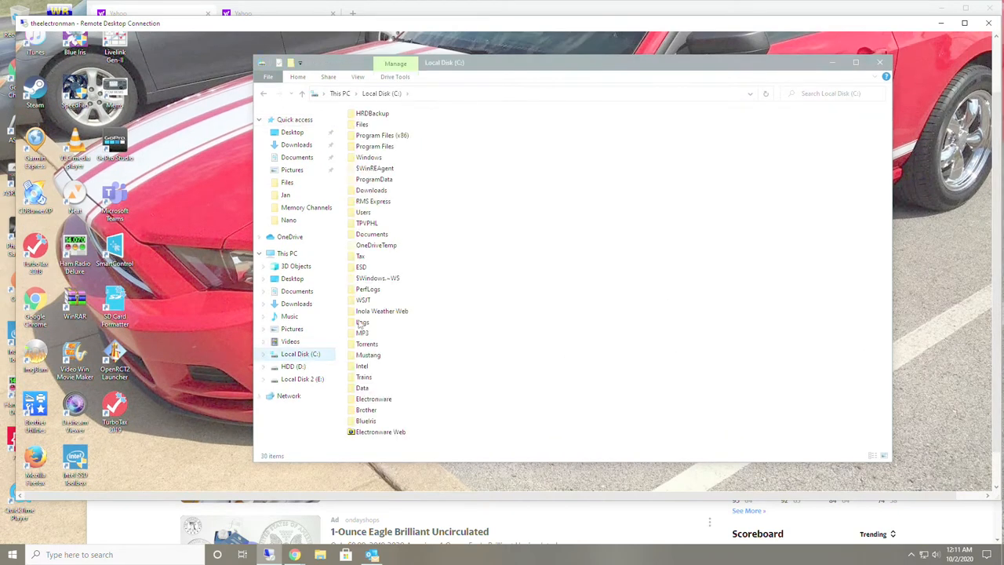
double_click(372, 113)
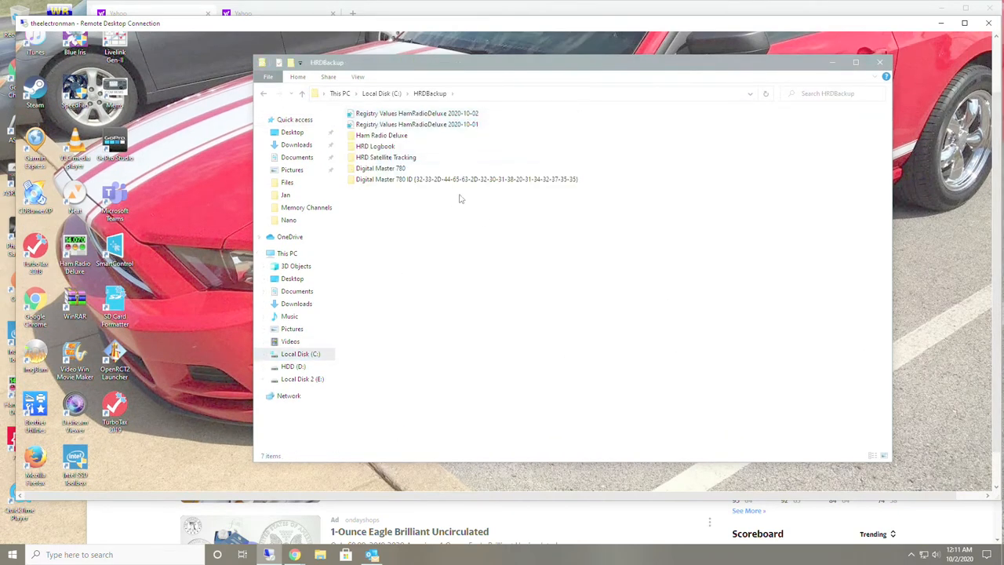
mouse_move(401, 224)
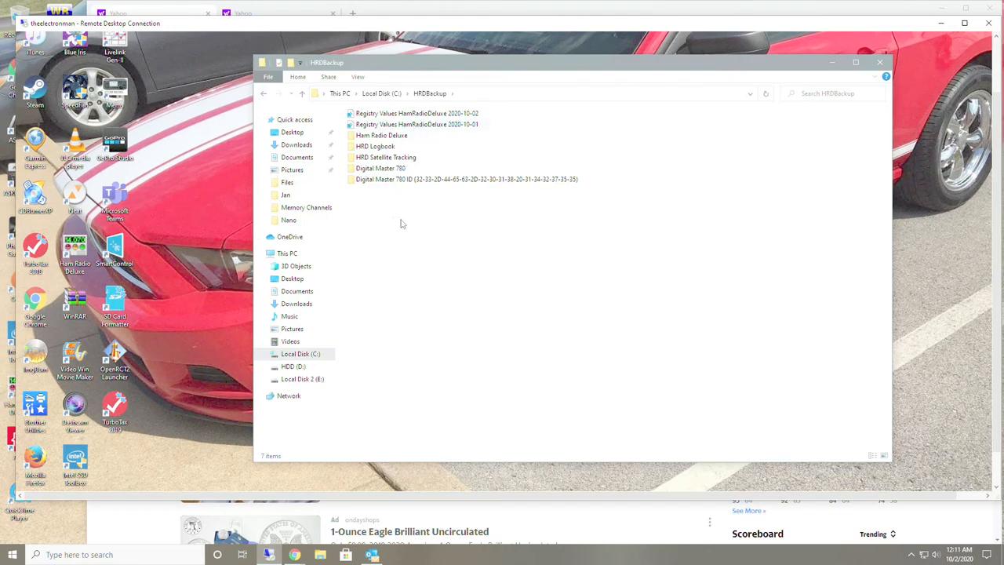
mouse_move(422, 229)
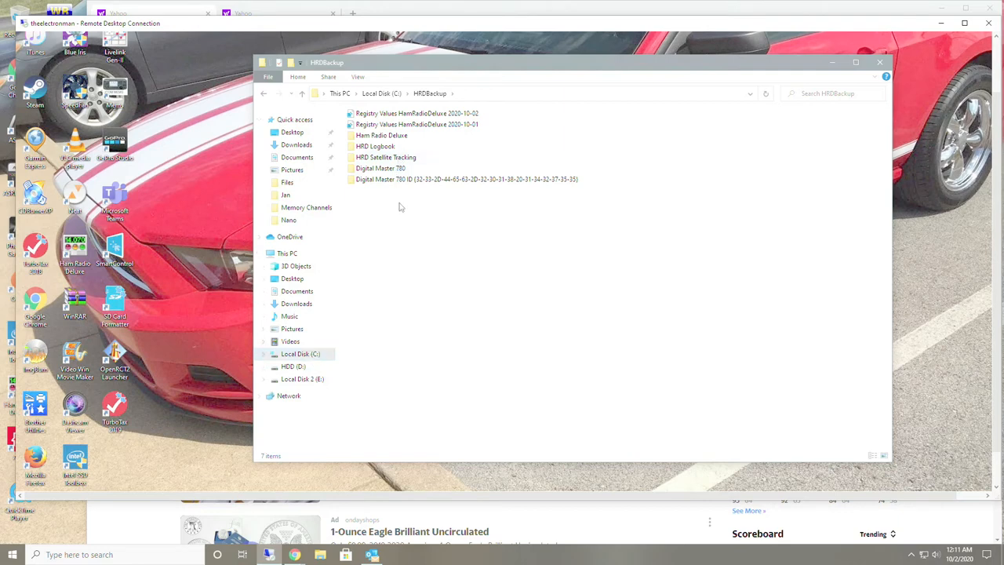
left_click(270, 396)
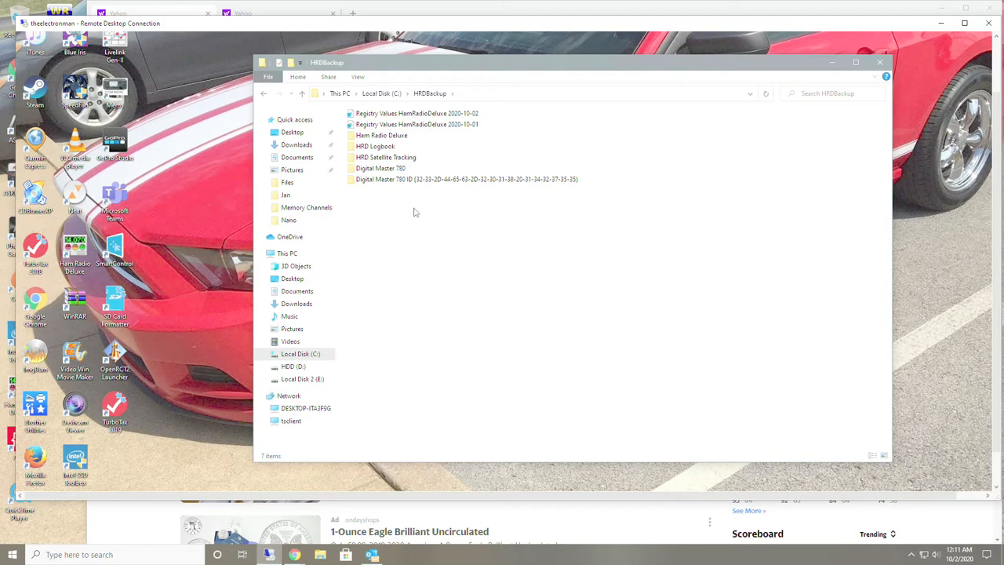
left_click(381, 94)
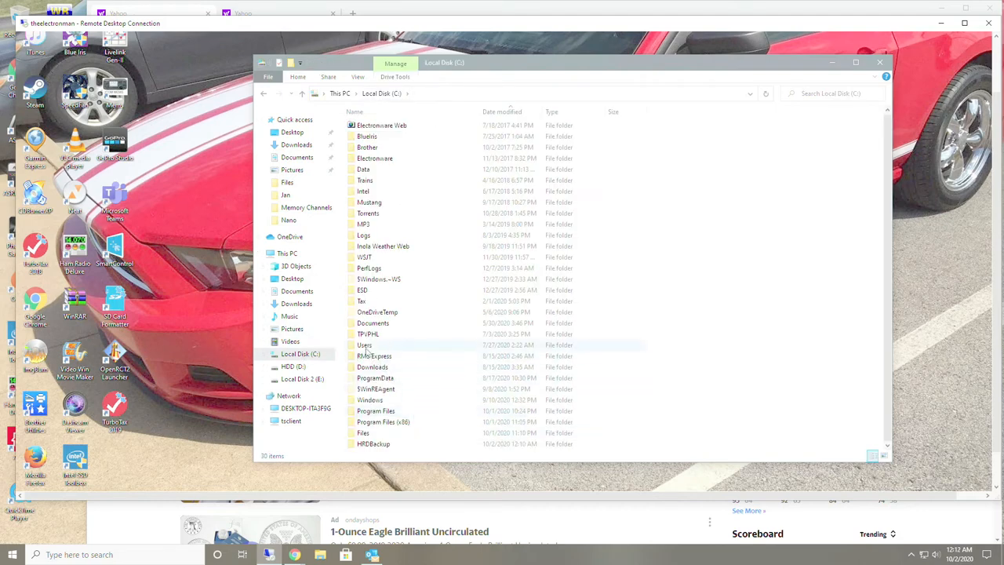
Step: Go through C:\Users into the Electron user folder
double_click(364, 345)
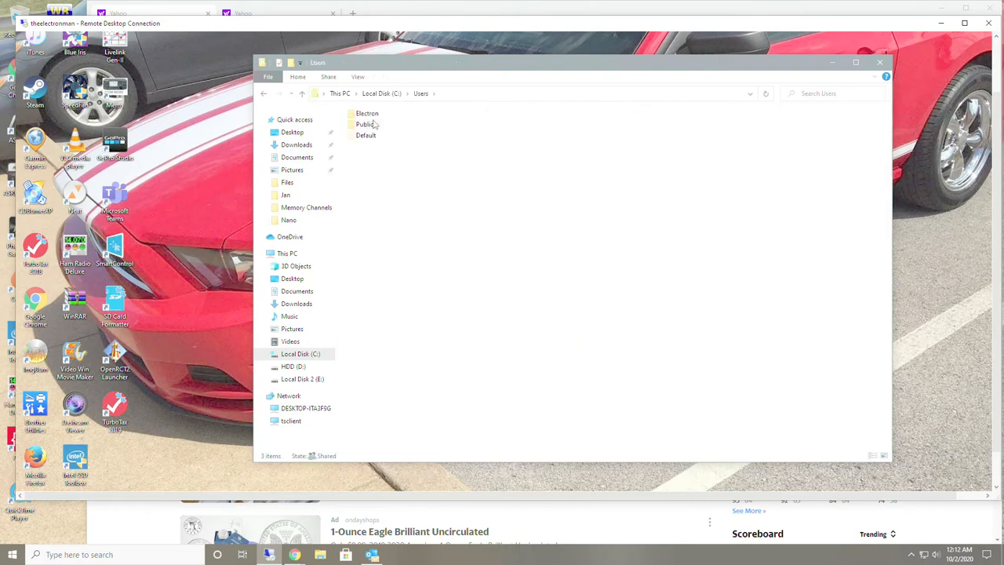
mouse_move(367, 113)
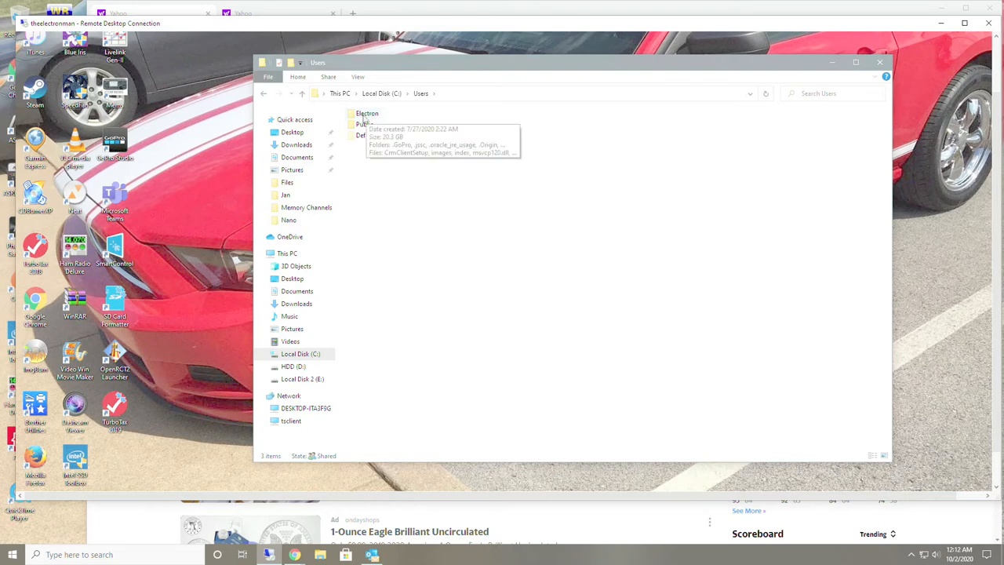
double_click(366, 113)
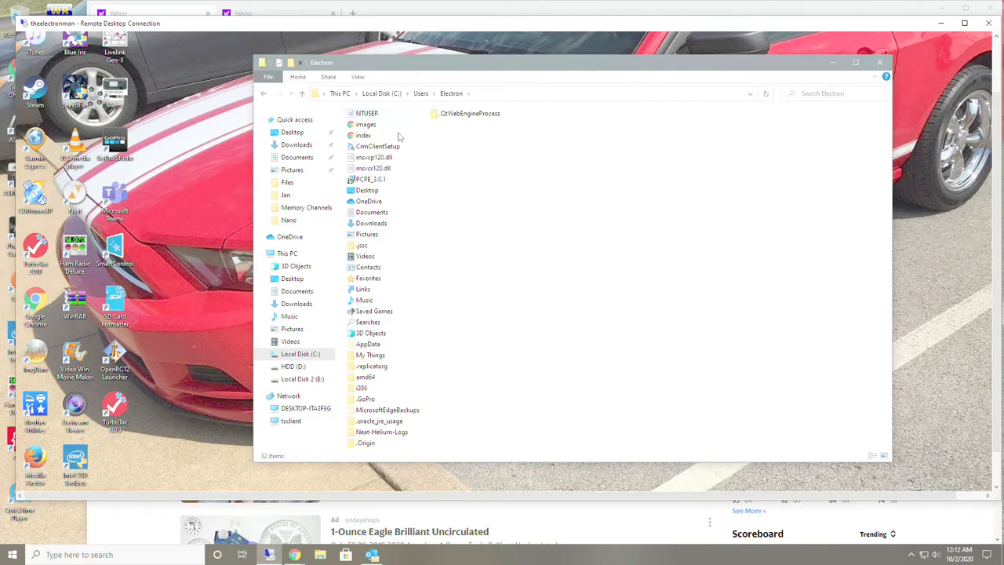
mouse_move(444, 231)
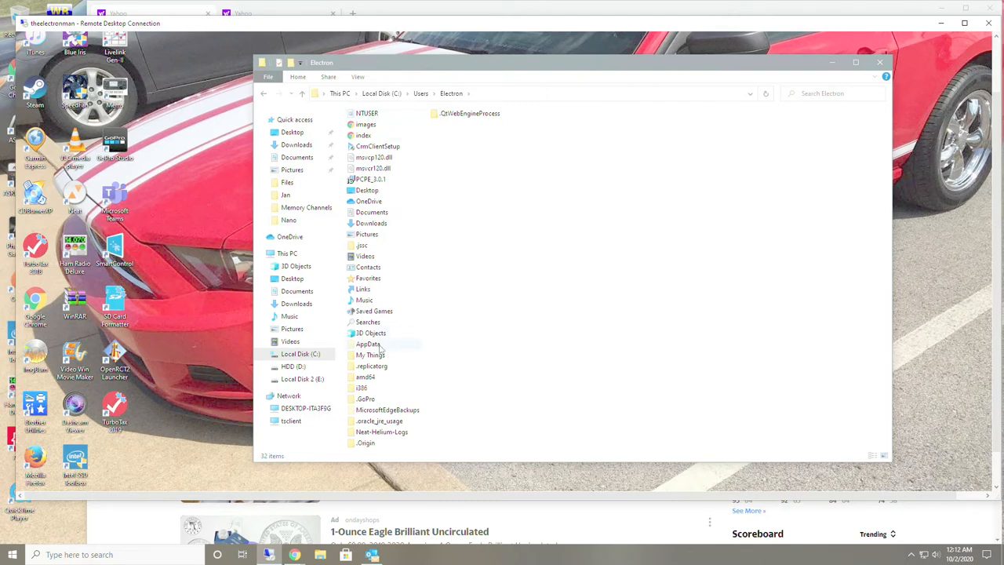
mouse_move(368, 344)
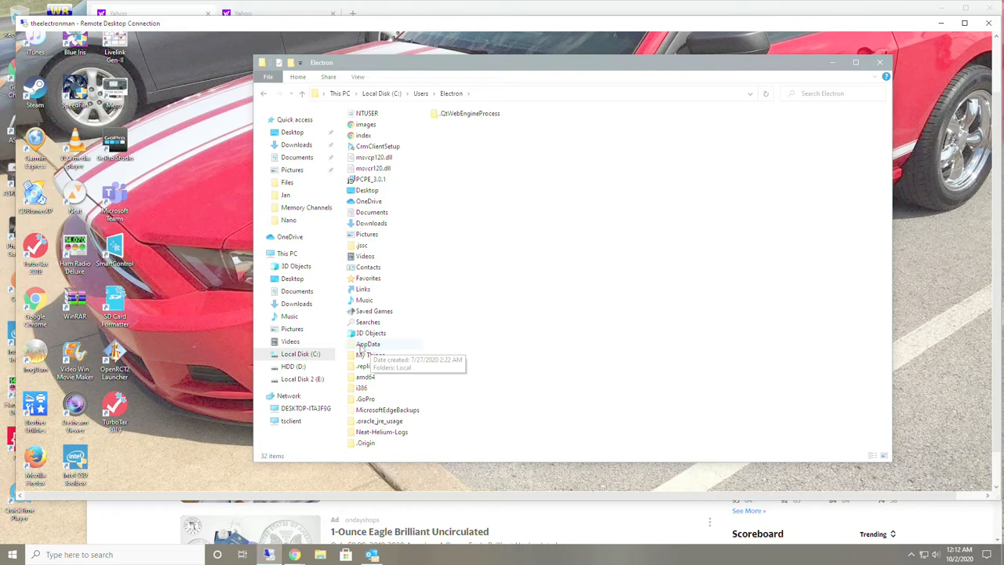
mouse_move(445, 97)
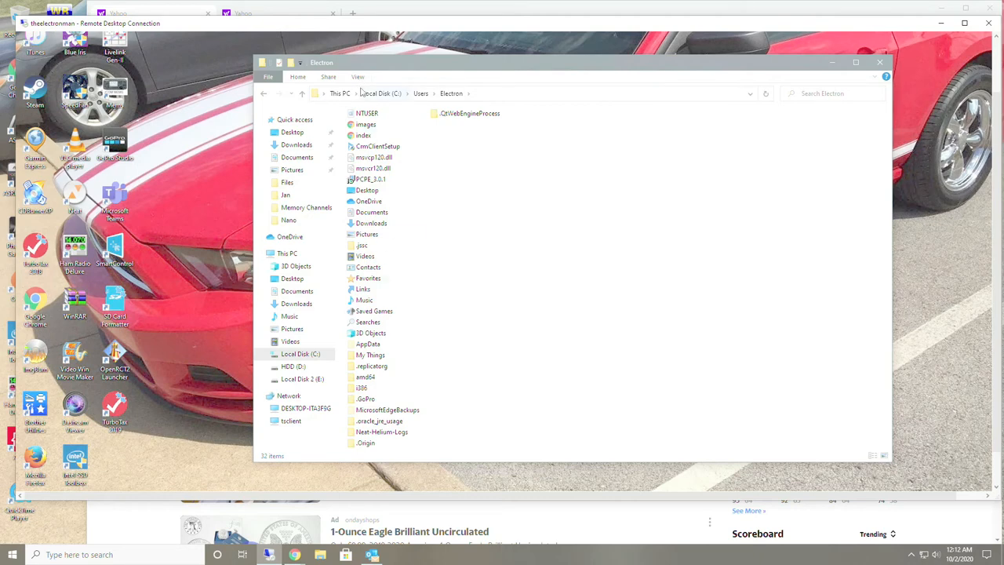
left_click(357, 76)
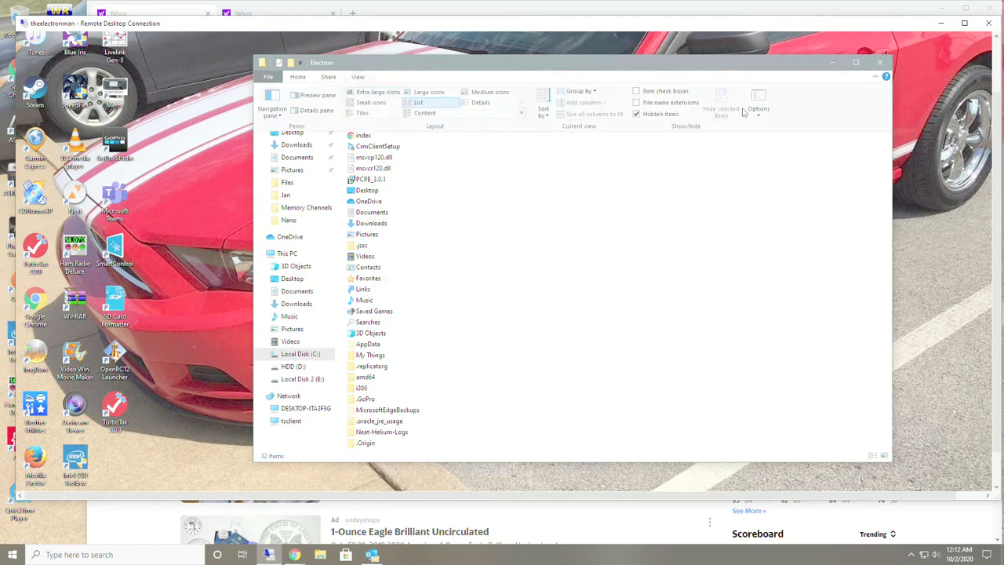
left_click(758, 108)
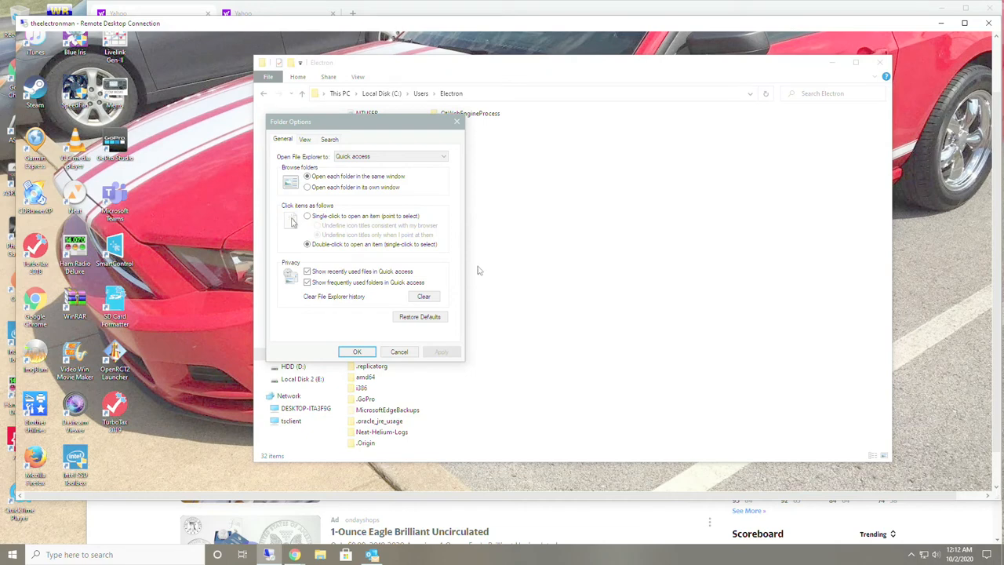
mouse_move(320, 158)
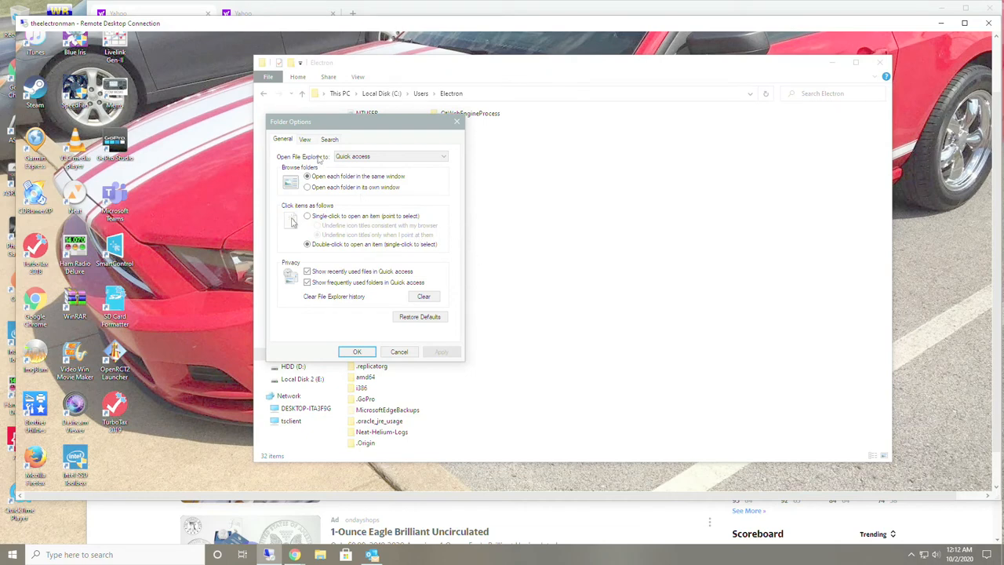
left_click(304, 139)
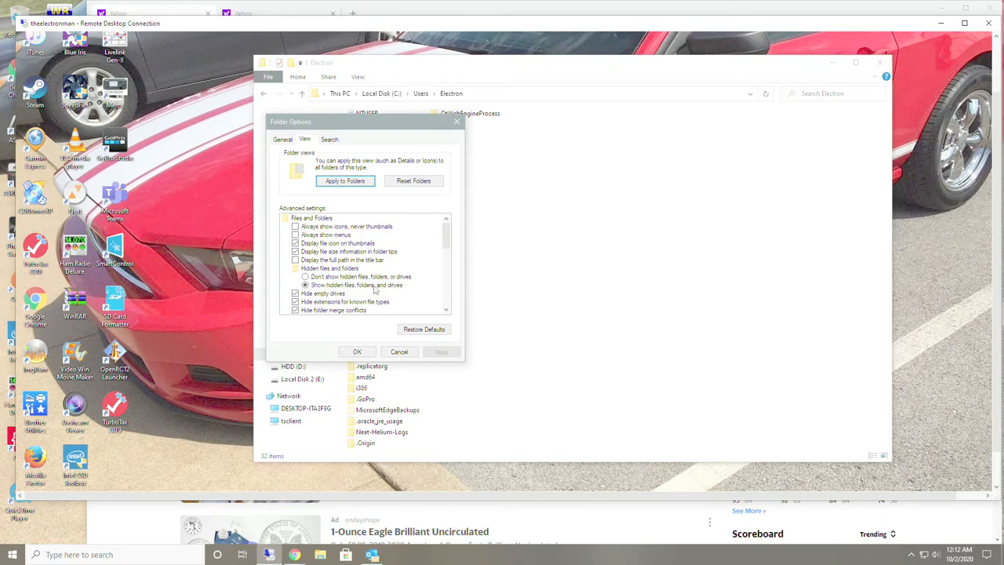
mouse_move(414, 287)
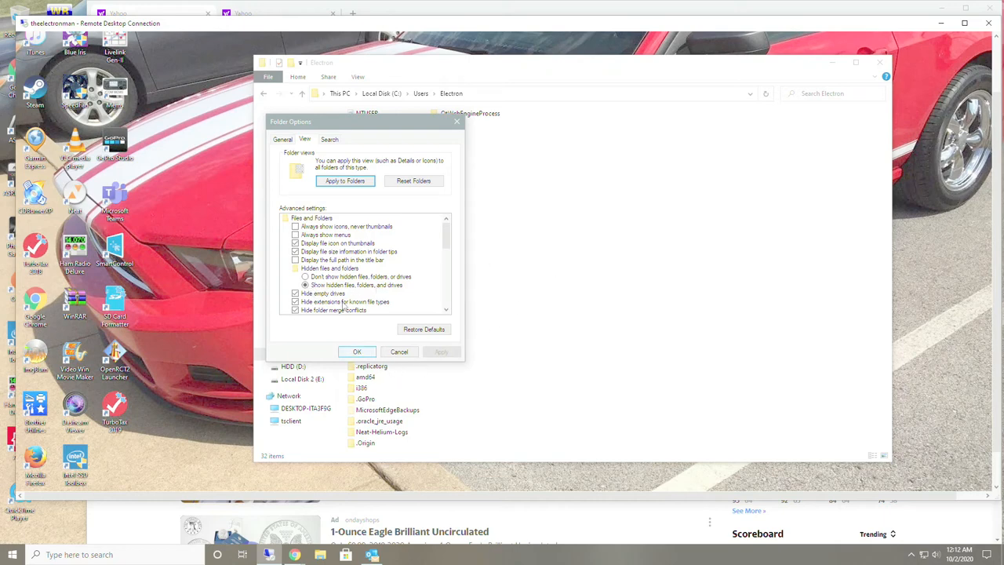
left_click(356, 351)
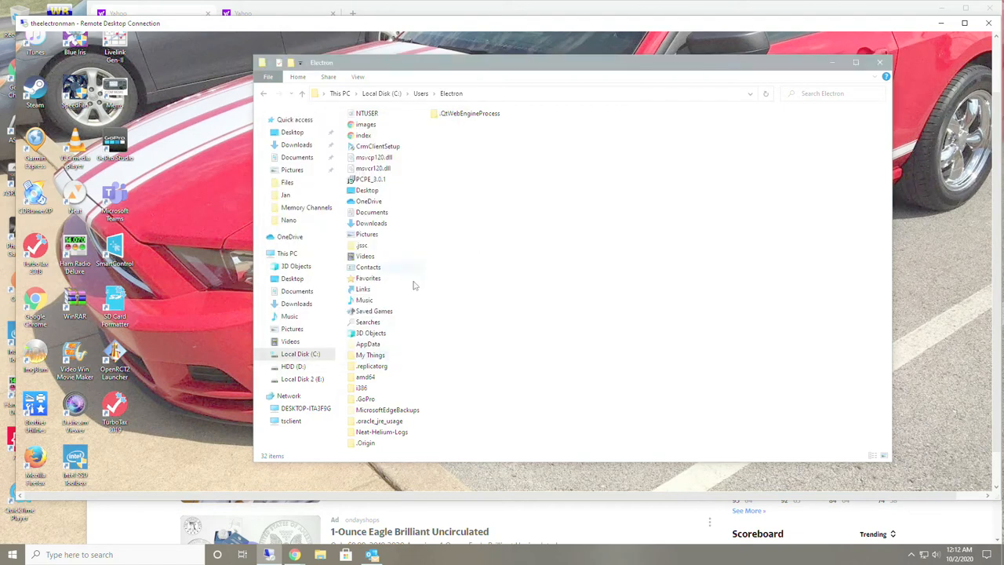
Step: Open AppData\Roaming to see HRDLLC, then switch to C:\HRDBackup's seven items
left_click(368, 344)
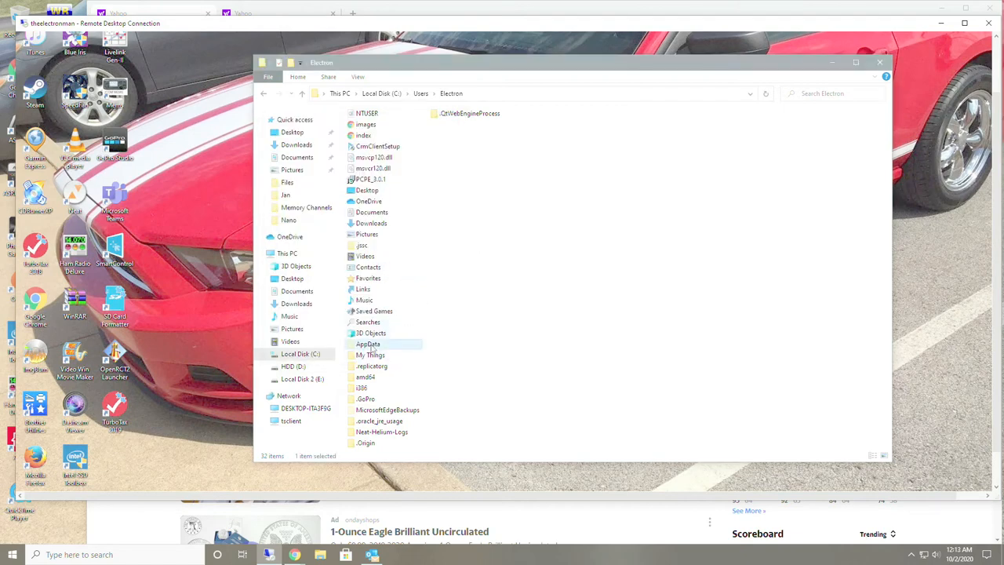
double_click(368, 343)
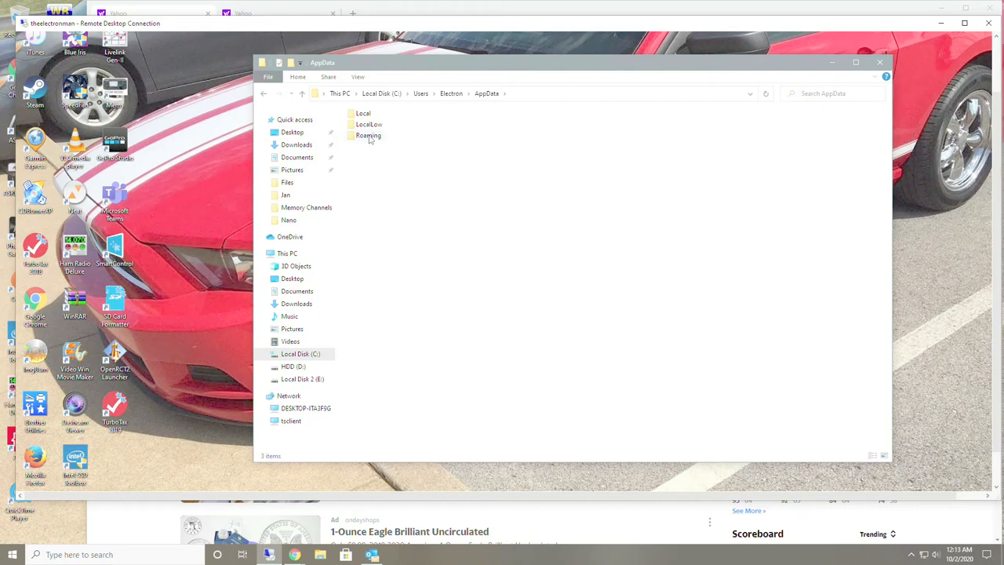
double_click(368, 135)
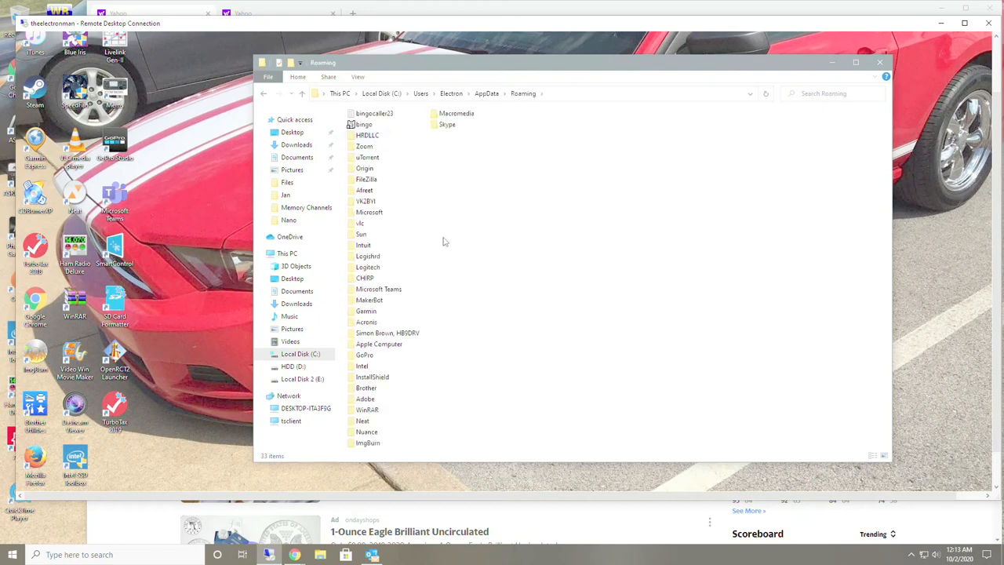
mouse_move(367, 135)
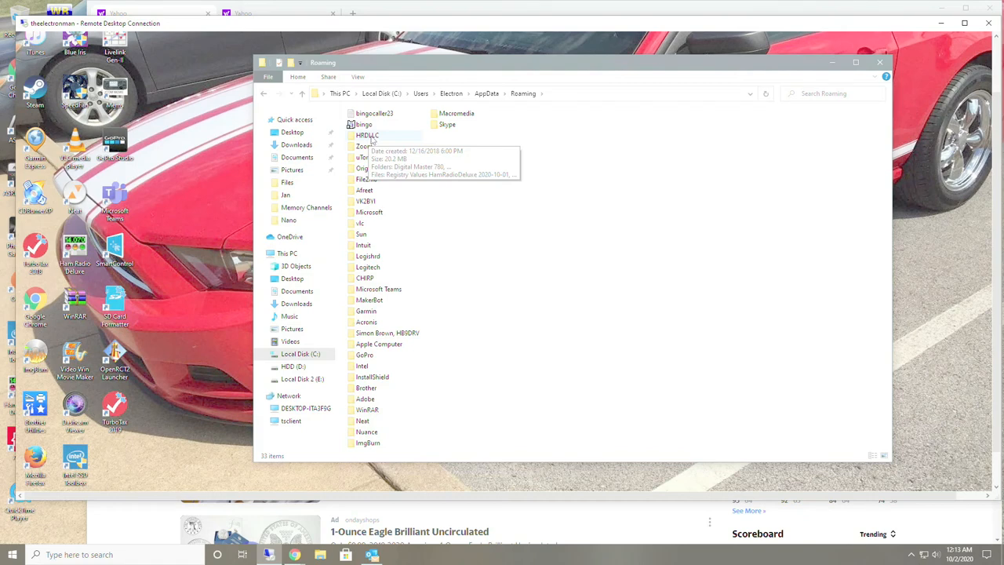
double_click(367, 134)
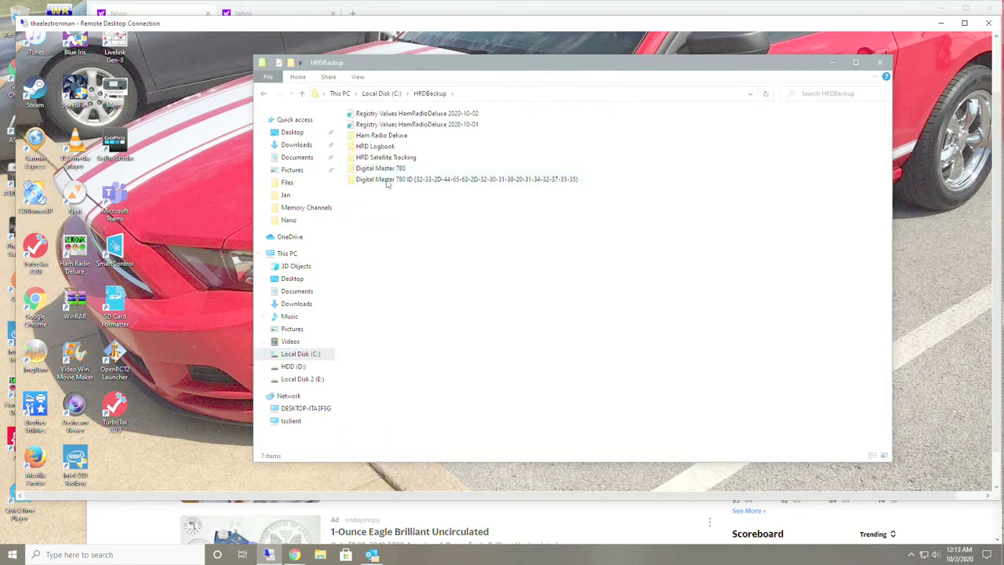
Step: Select all seven HRDBackup items and navigate back to Electron's AppData folder
key("ctrl+a")
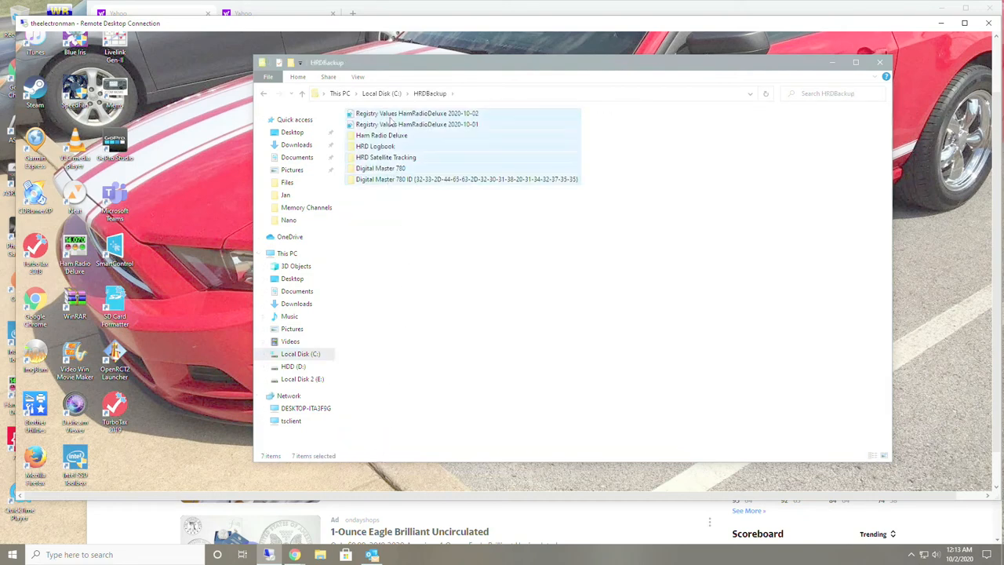
mouse_move(429, 237)
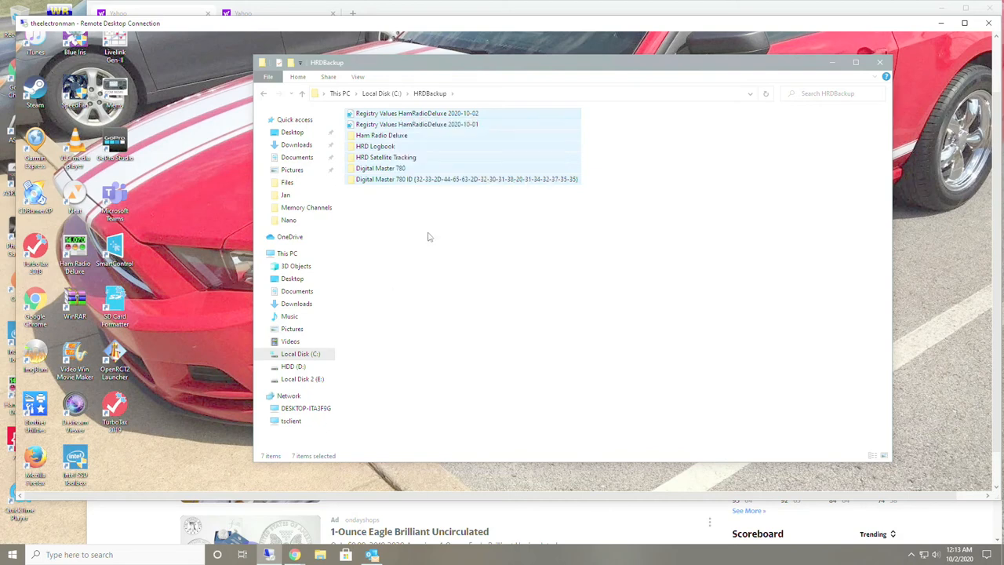
left_click(300, 354)
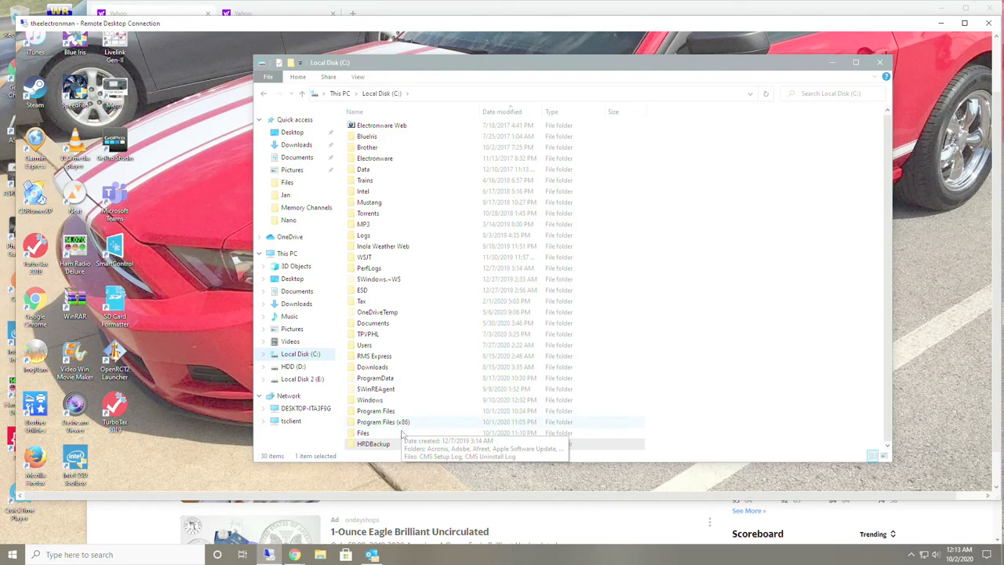
mouse_move(379, 406)
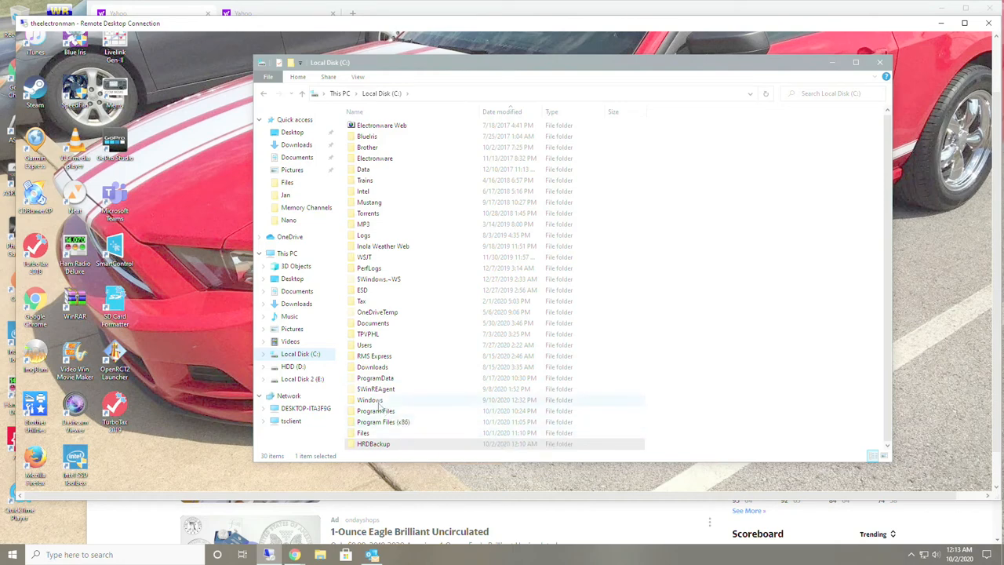
left_click(364, 345)
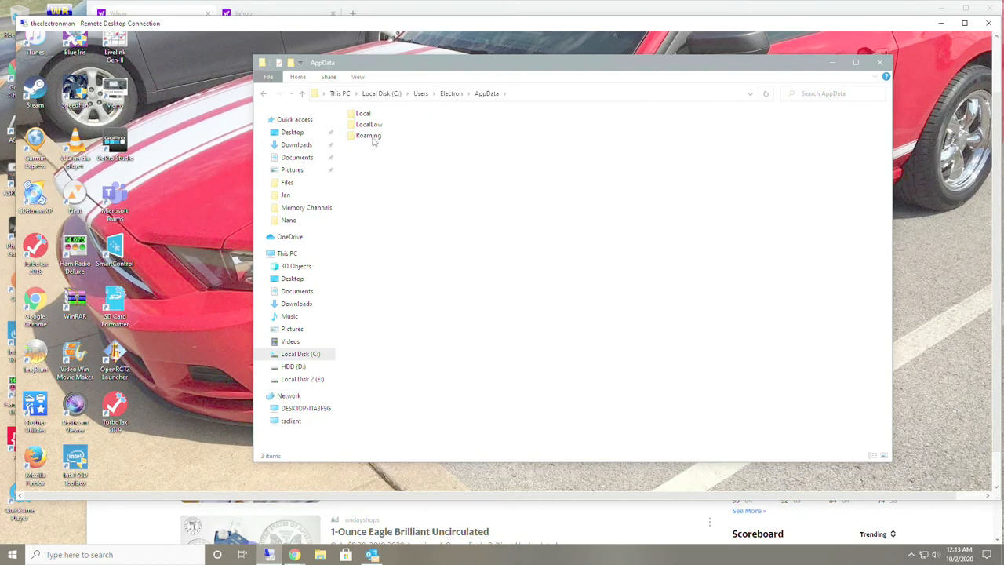
Step: Paste the backup items into Roaming\HRDLLC, replacing the existing files
double_click(369, 135)
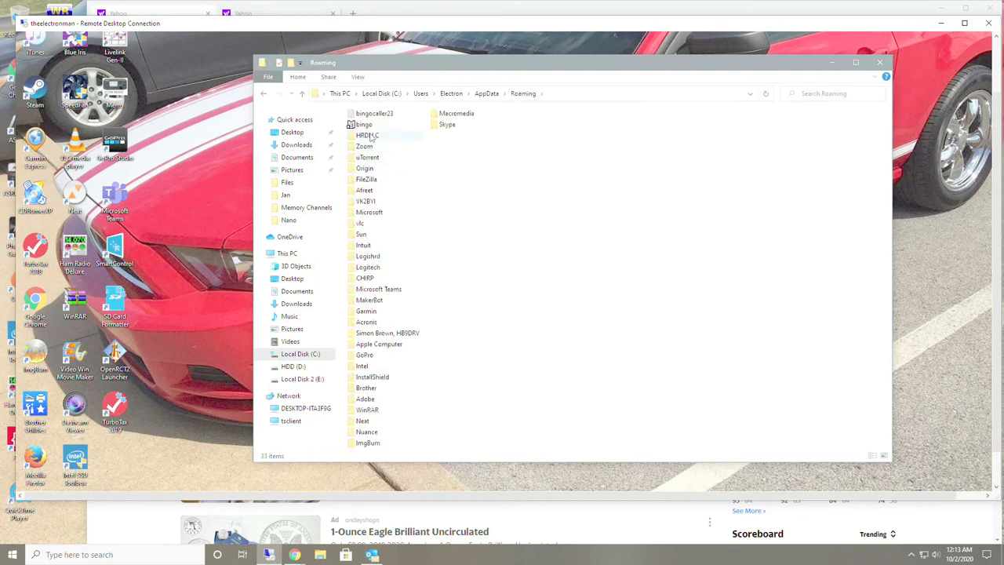
left_click(367, 135)
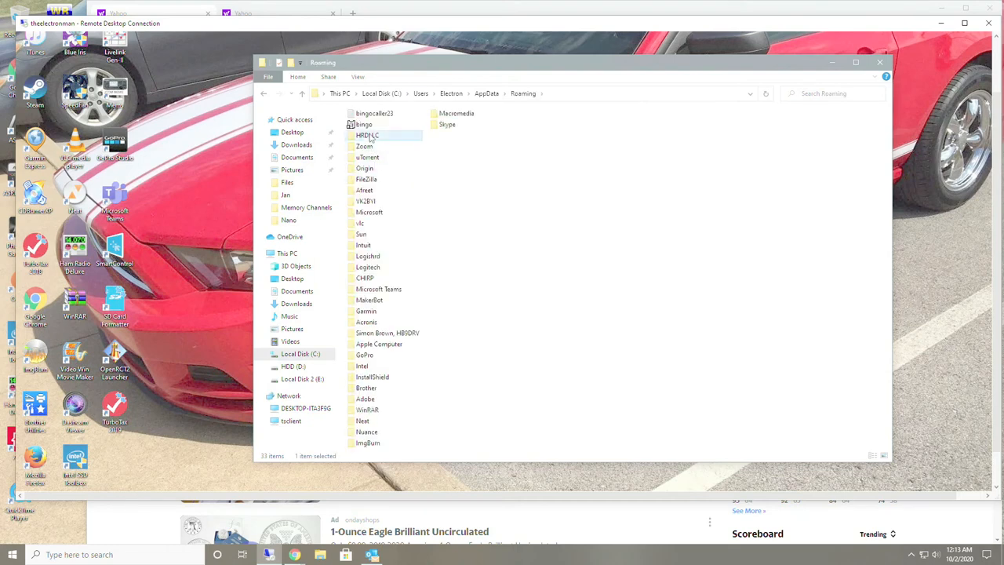
right_click(367, 135)
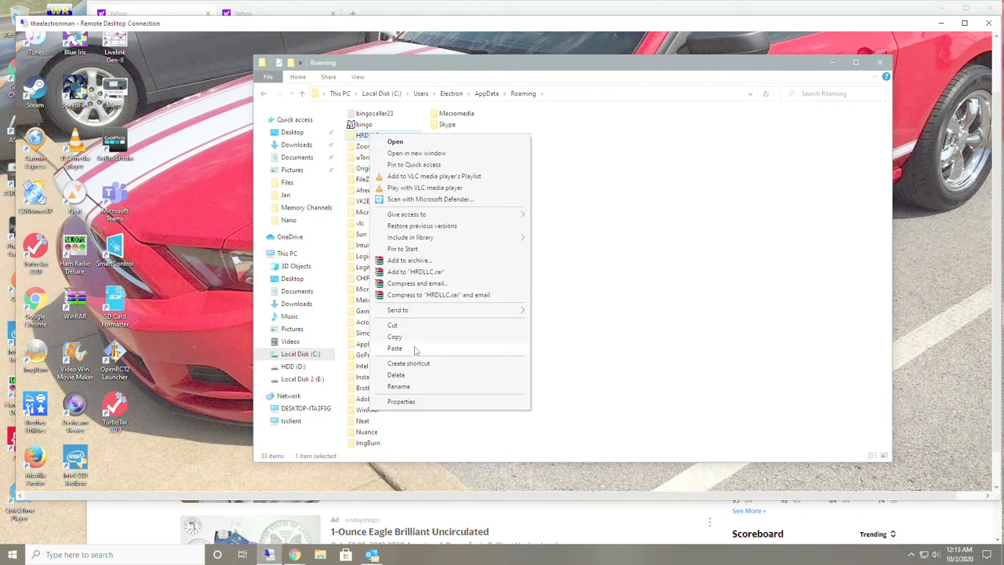
left_click(394, 348)
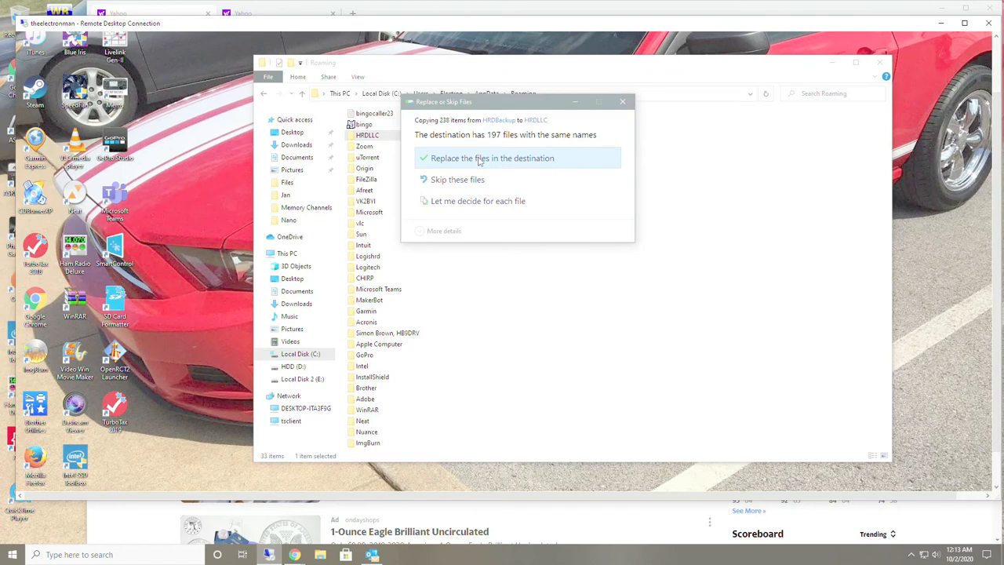
left_click(492, 157)
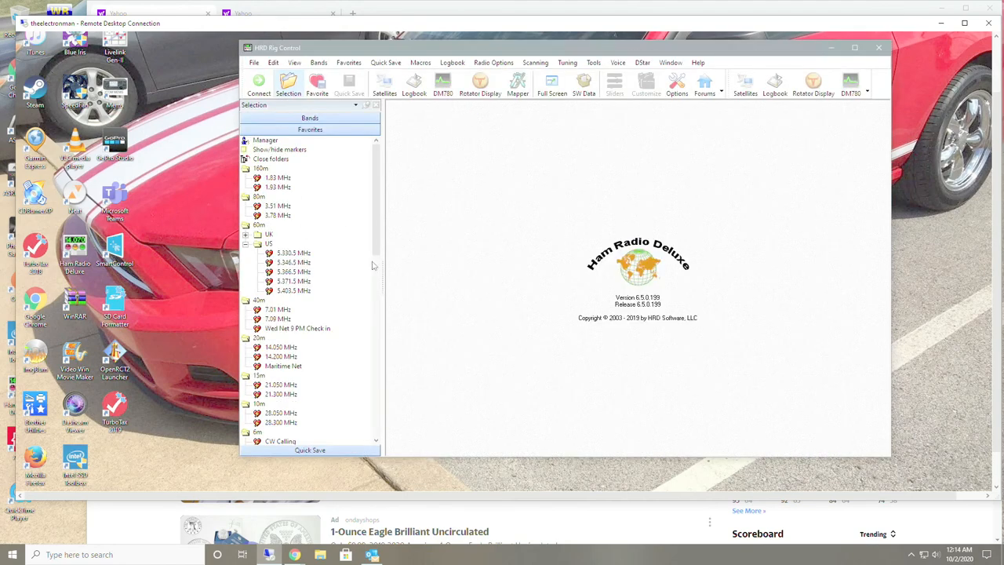
scroll("down", 3)
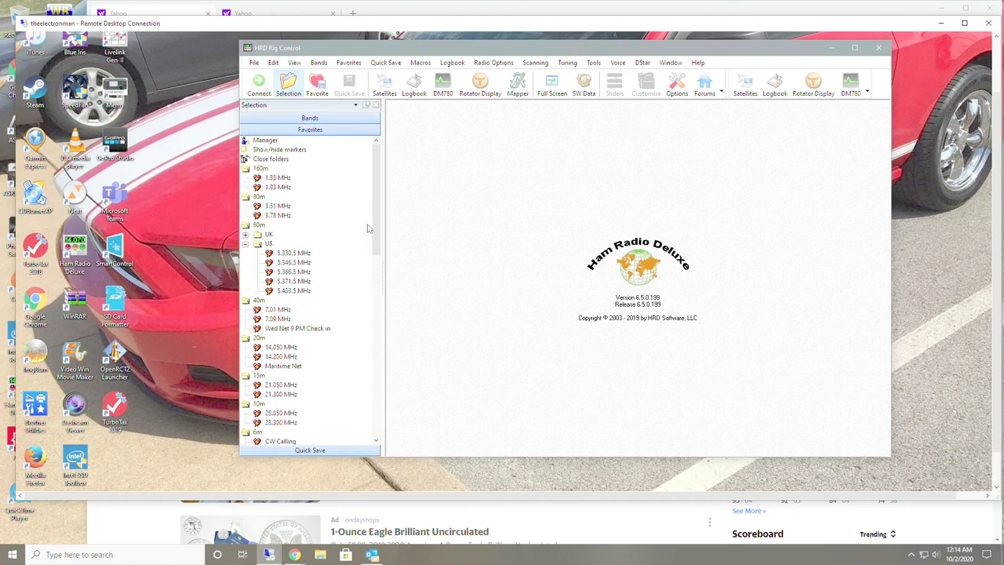
mouse_move(387, 217)
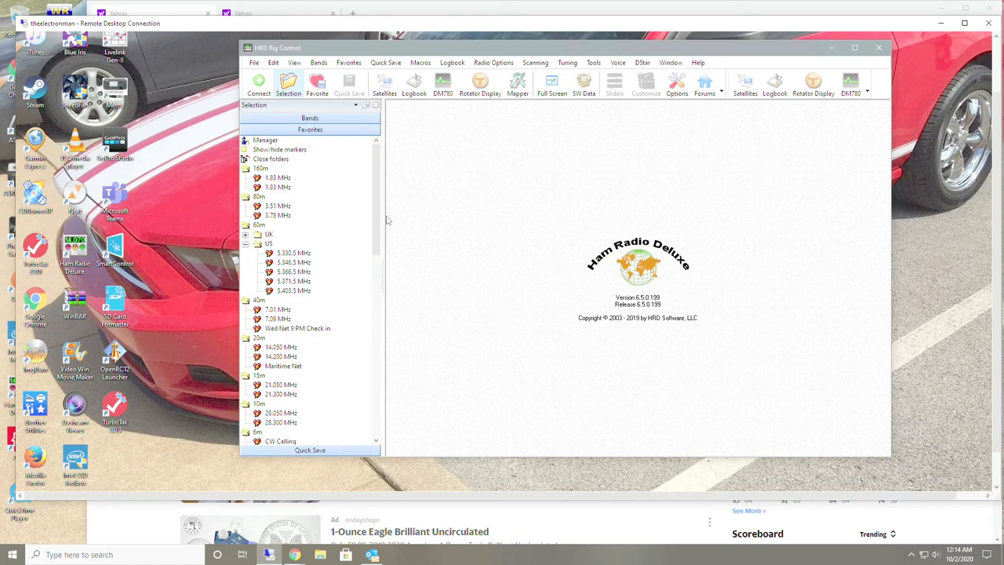
mouse_move(403, 210)
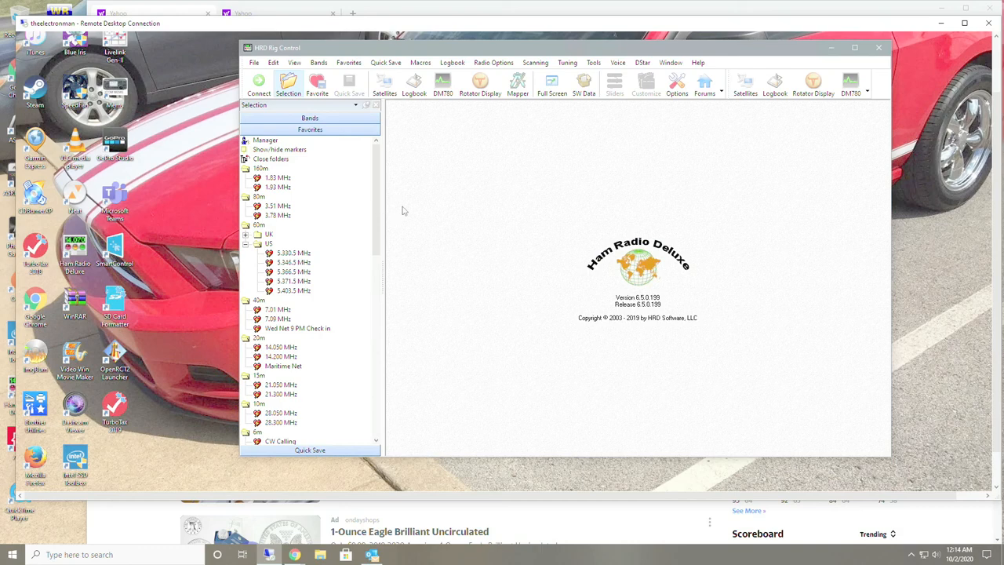
mouse_move(198, 77)
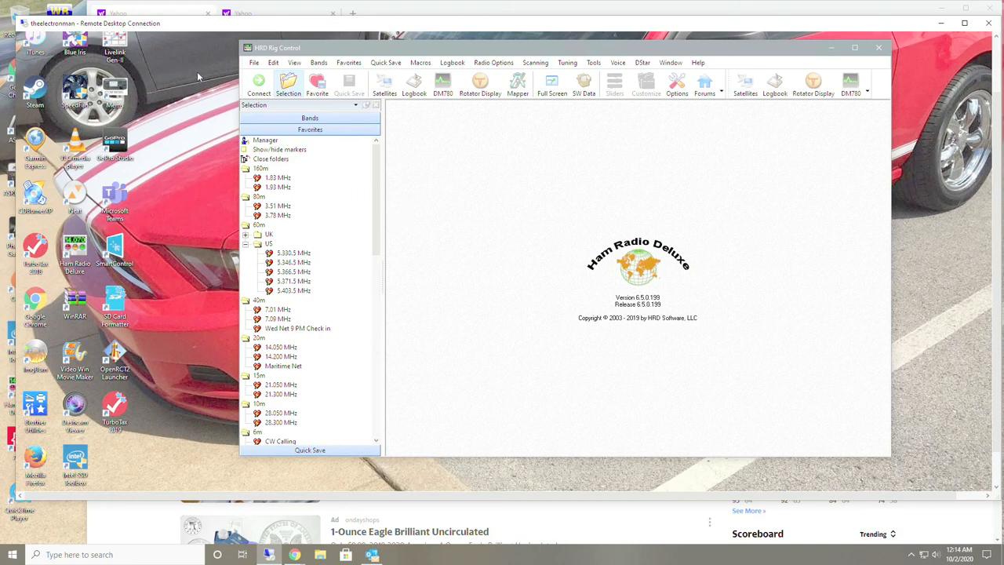